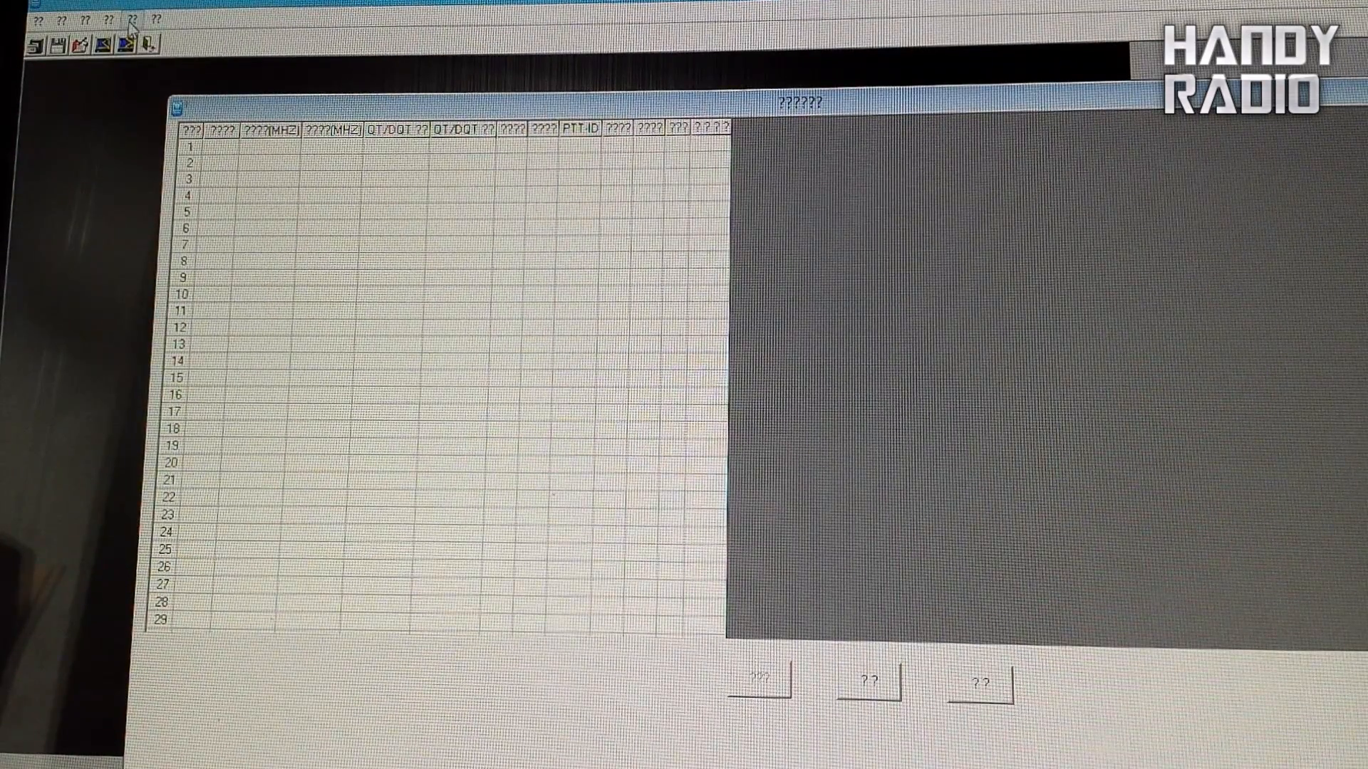
Switch the program's interface language from Chinese to English
left_click(130, 20)
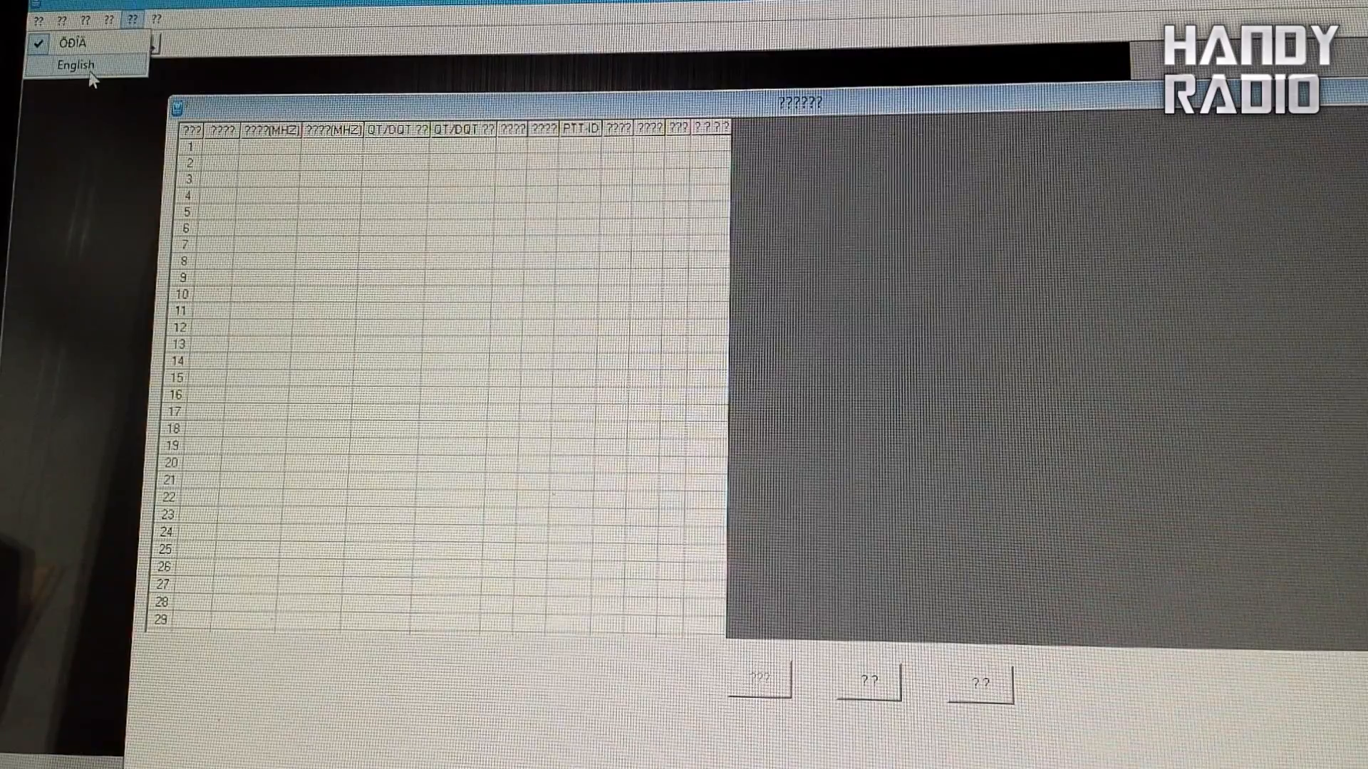
left_click(76, 64)
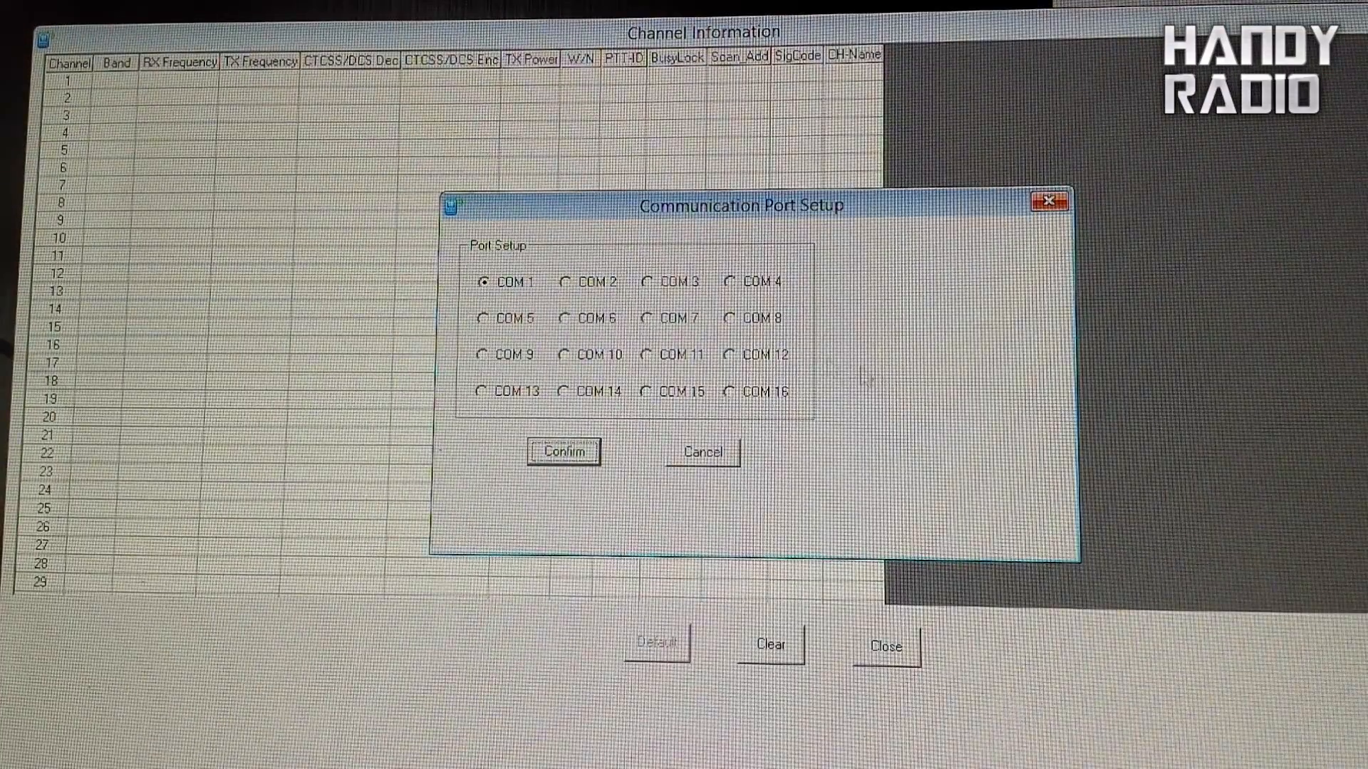
mouse_move(659, 484)
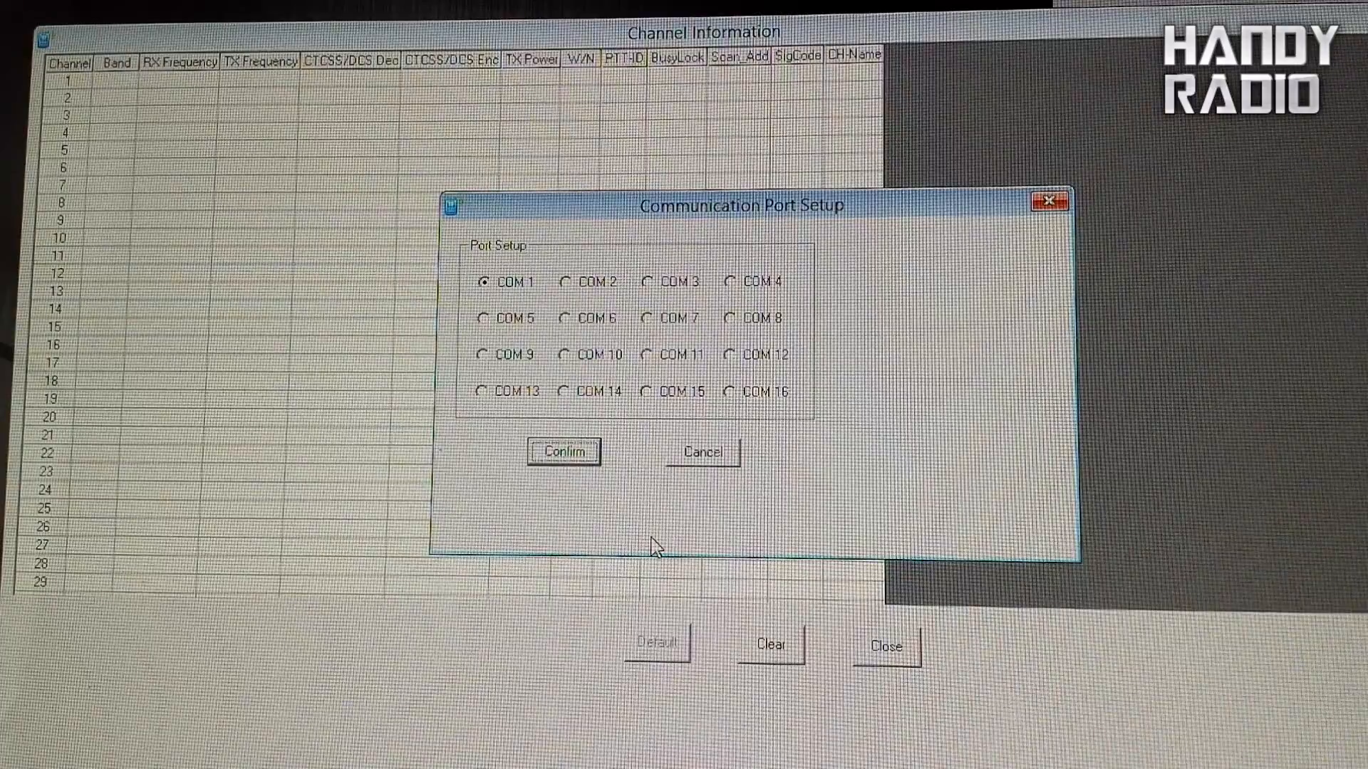
mouse_move(504, 299)
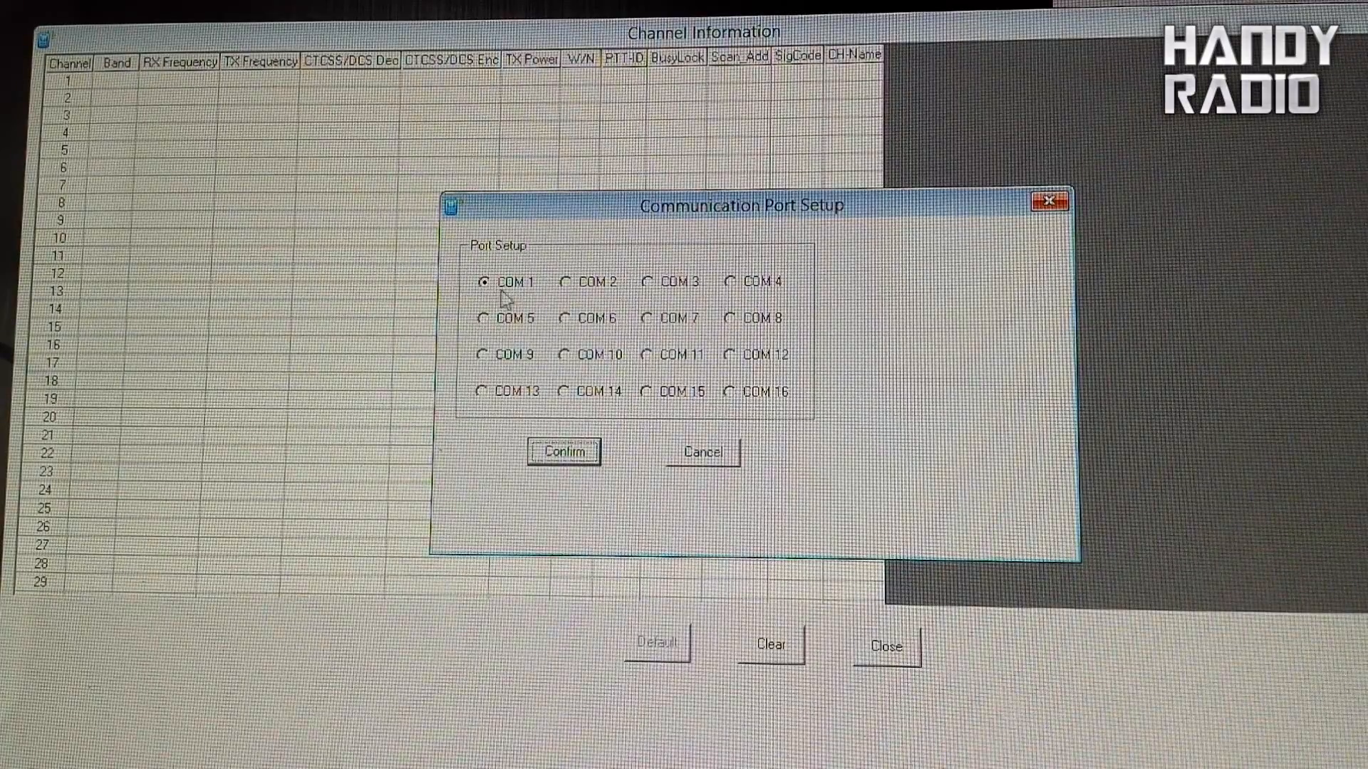
mouse_move(826, 221)
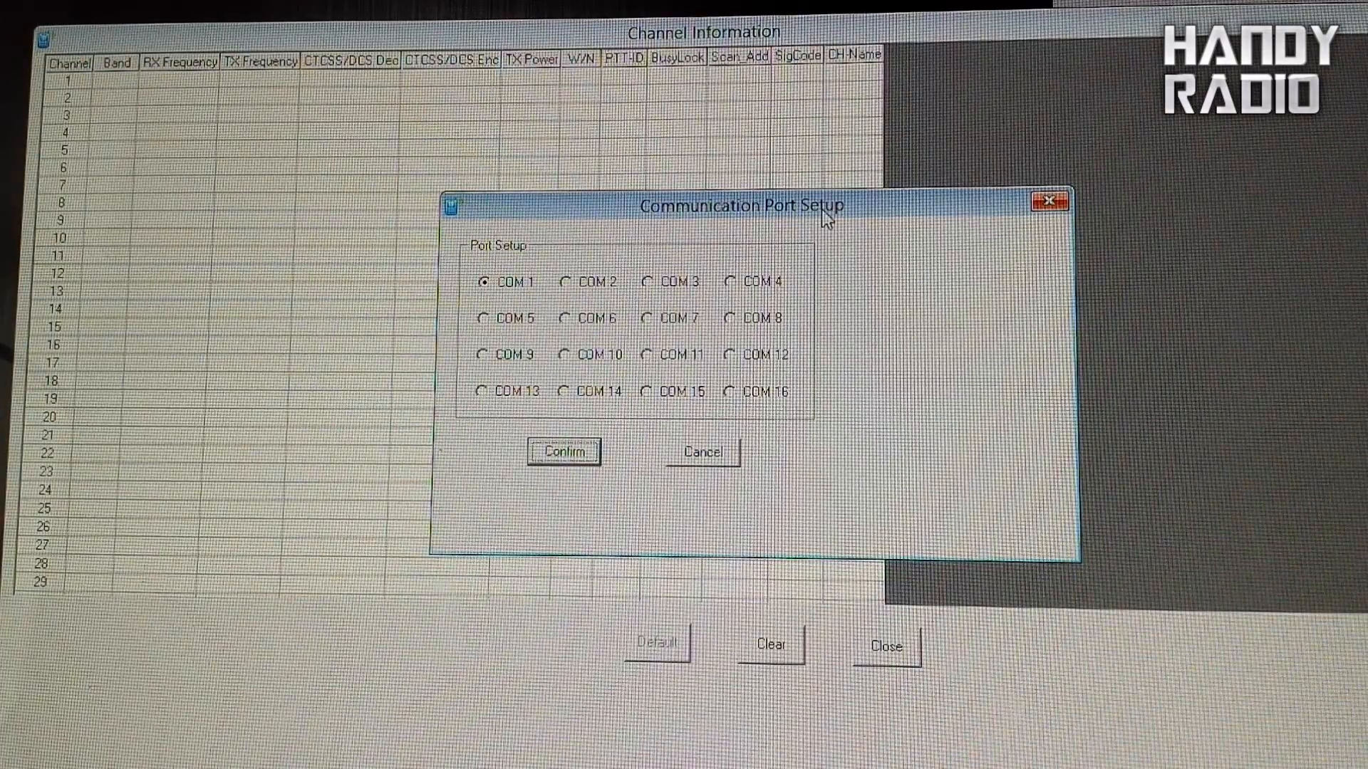
mouse_move(500, 303)
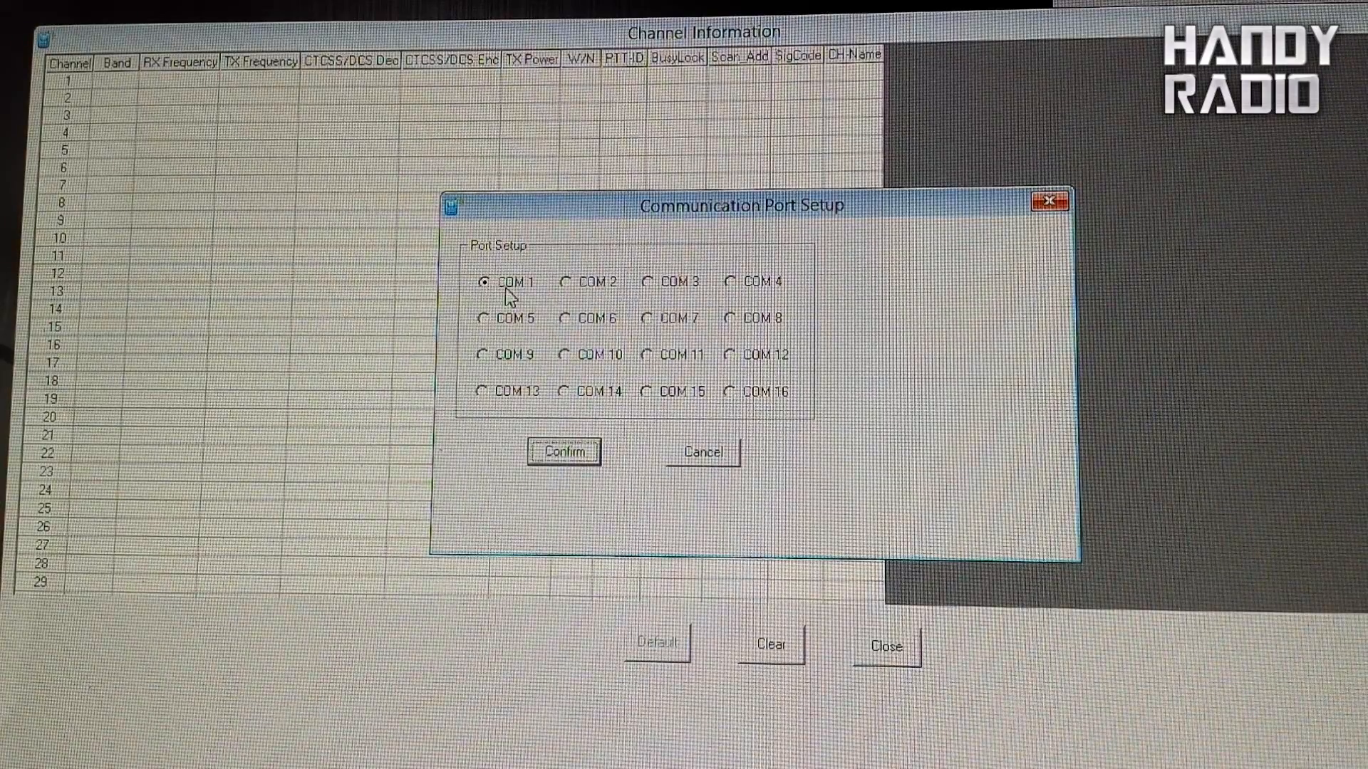
mouse_move(702, 299)
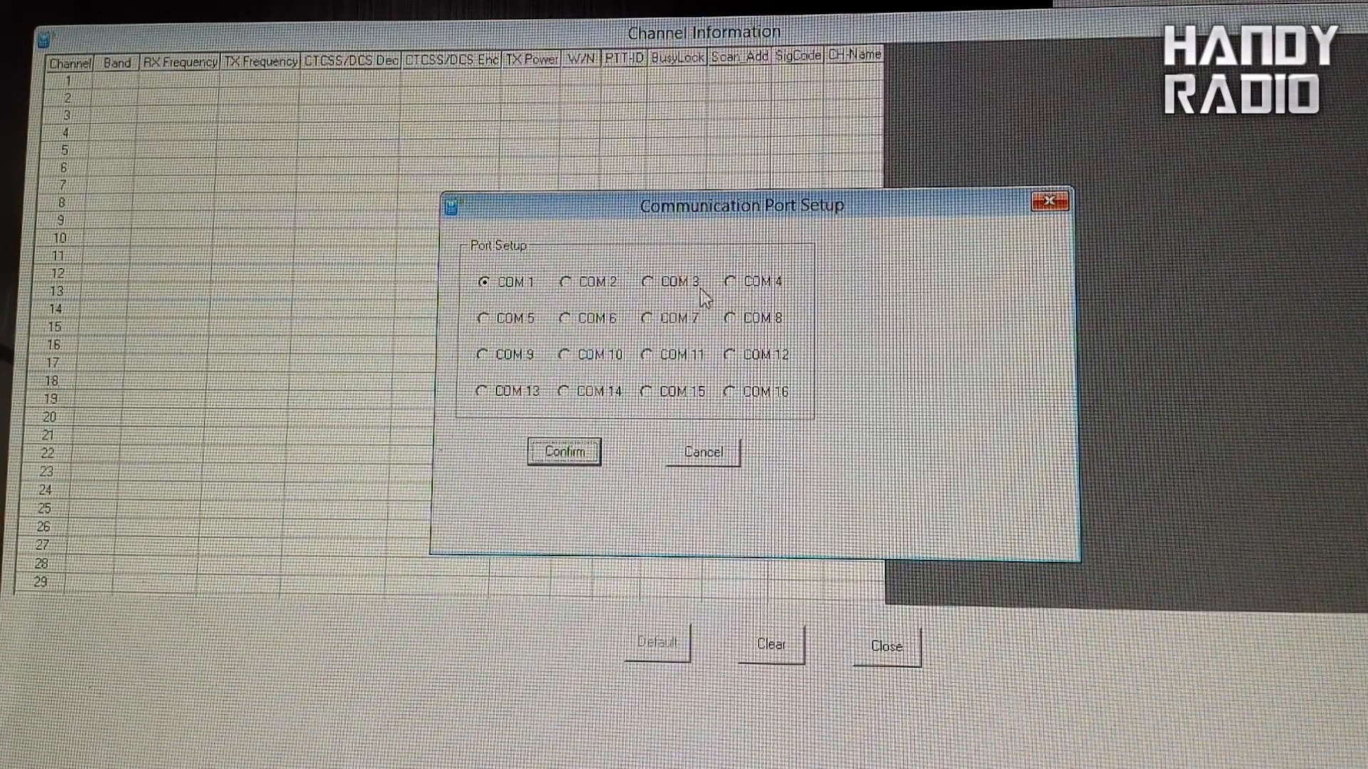
Confirm the Communication Port Setup dialog with COM 1 selected
left_click(563, 451)
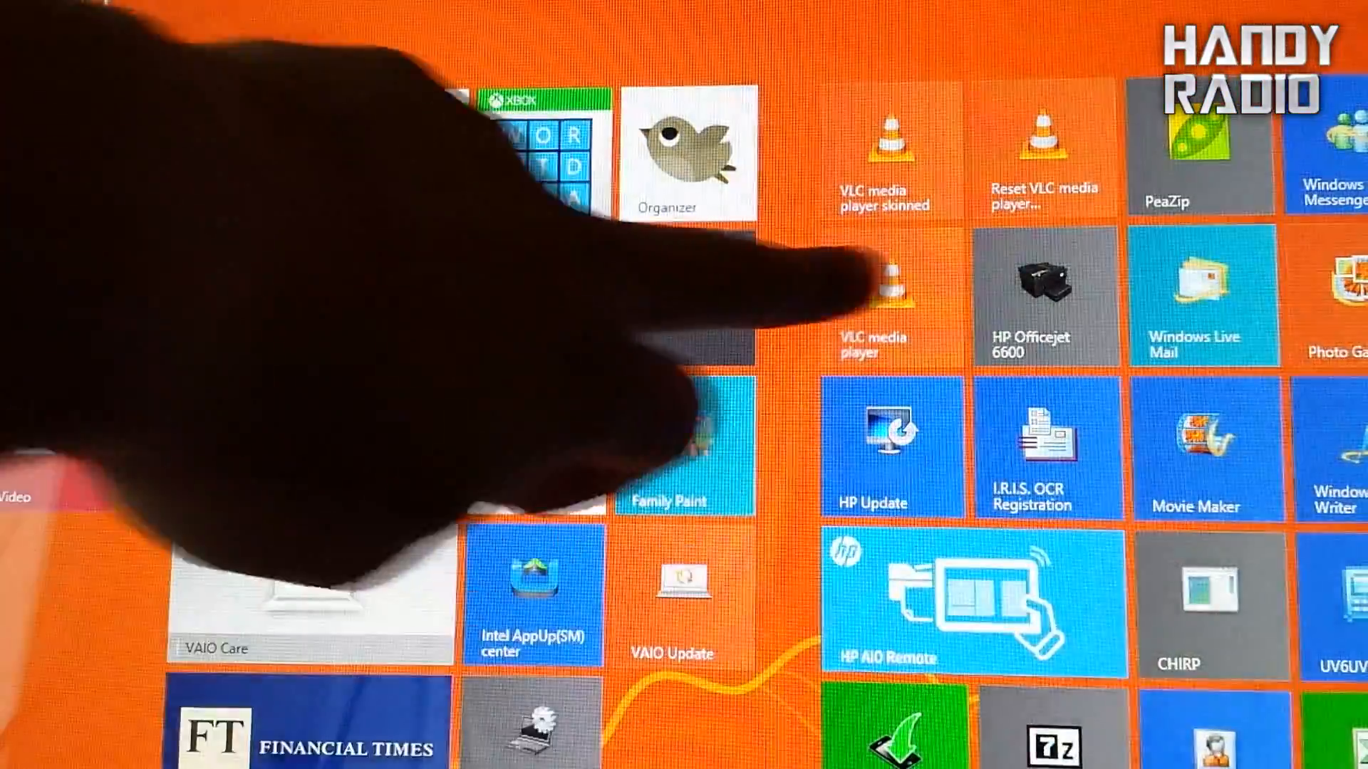
Relaunch the UV6UV7 programming software from its Start screen tile
scroll("right", 3)
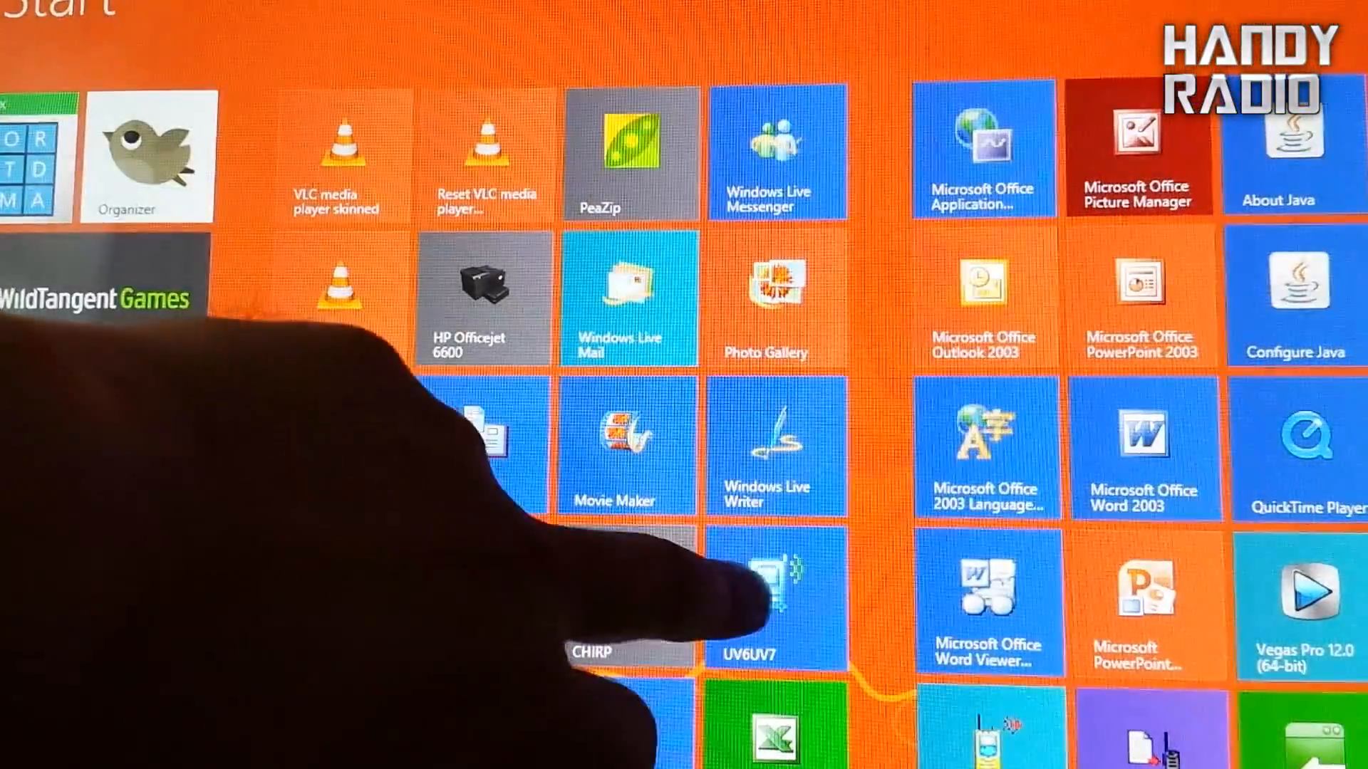
left_click(748, 576)
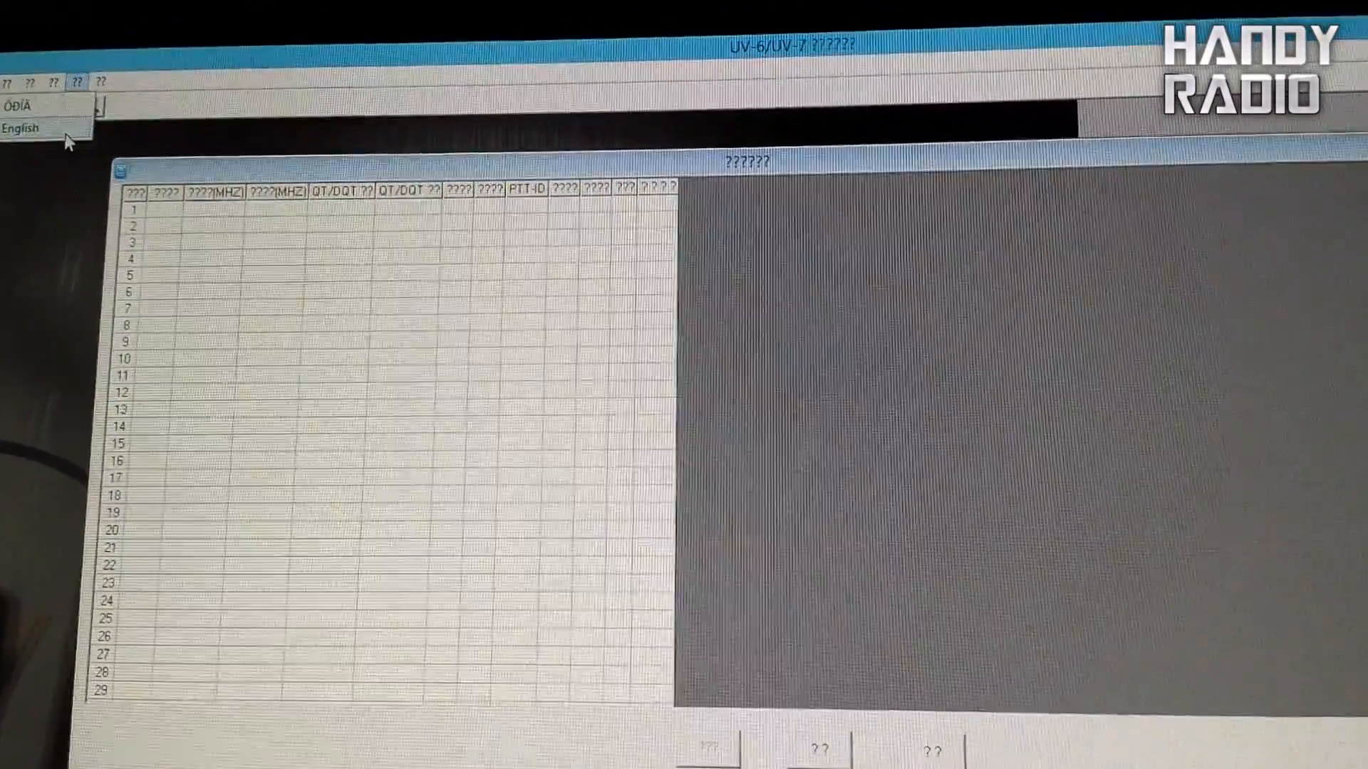
Set the relaunched program's interface language to English
left_click(189, 37)
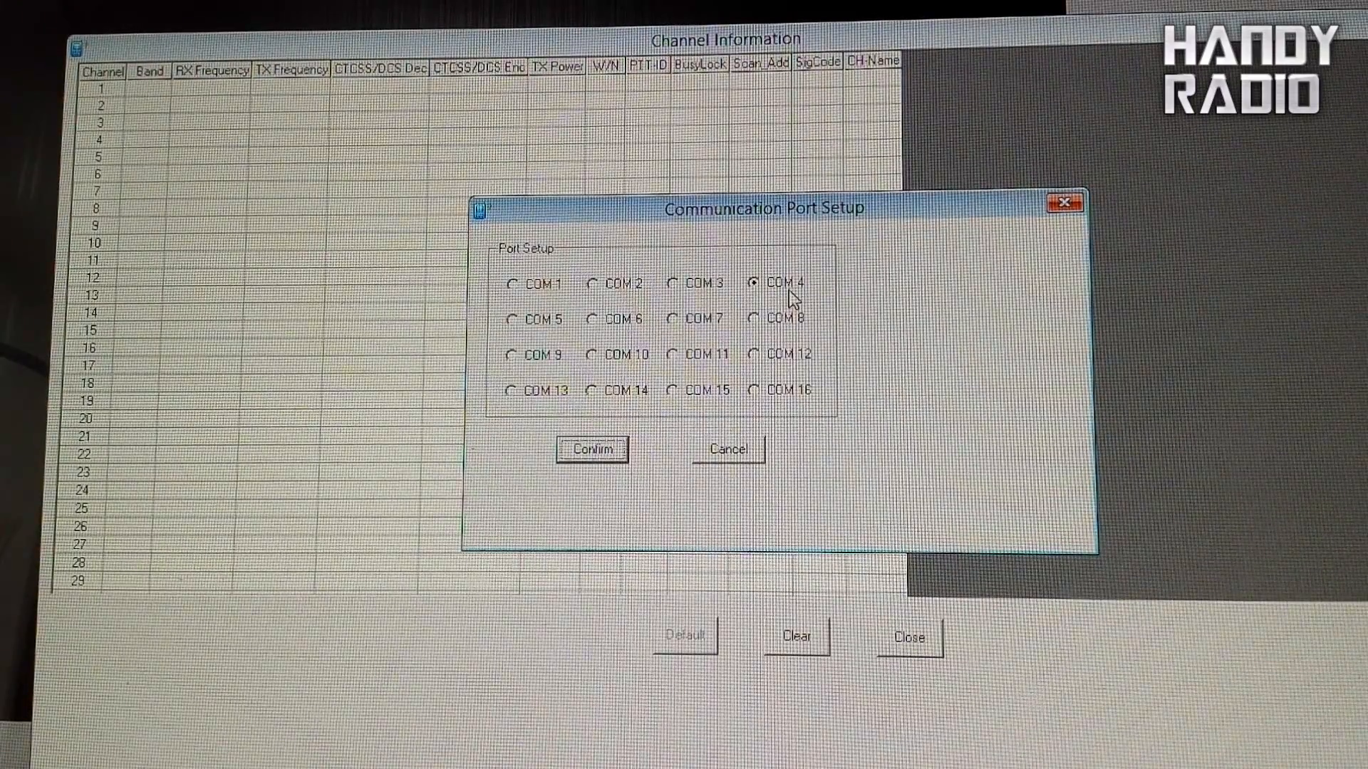
mouse_move(760, 448)
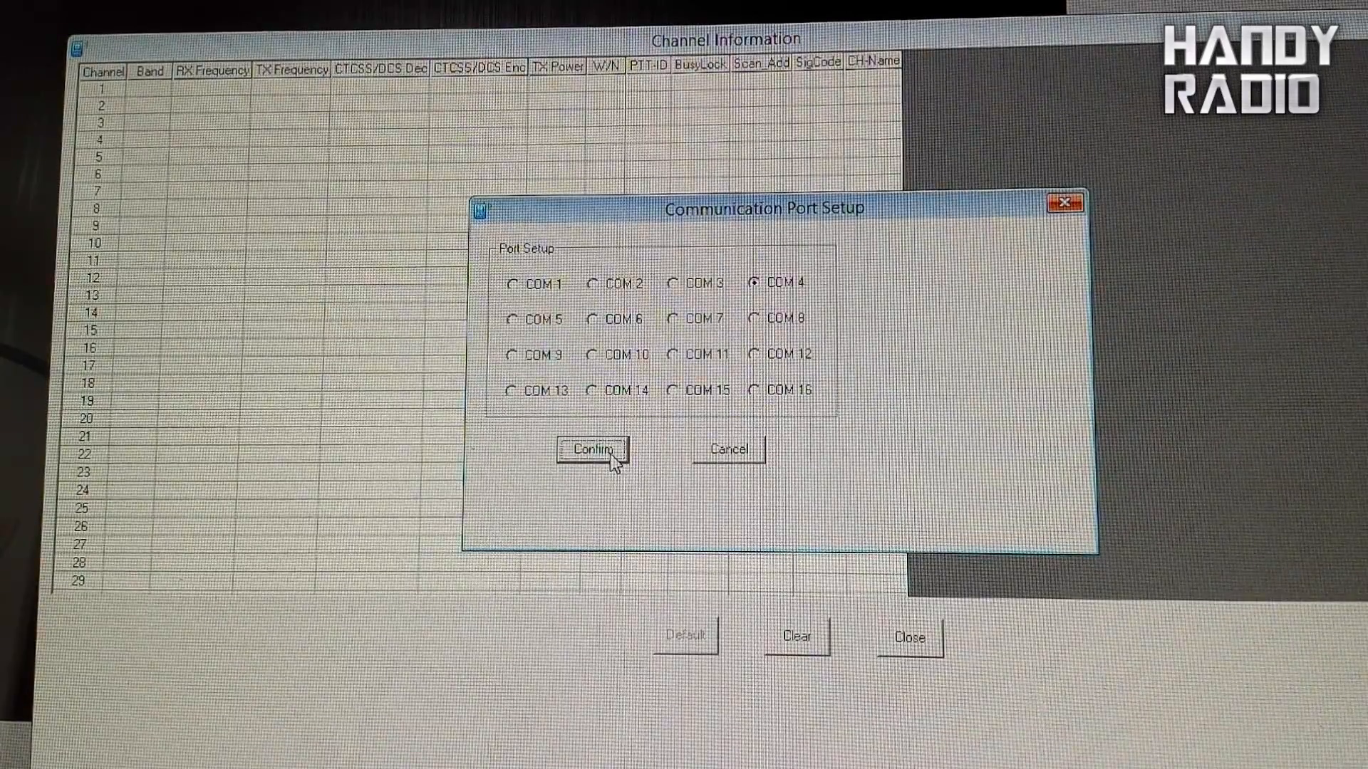
Confirm COM 4 as the radio connection port
left_click(590, 450)
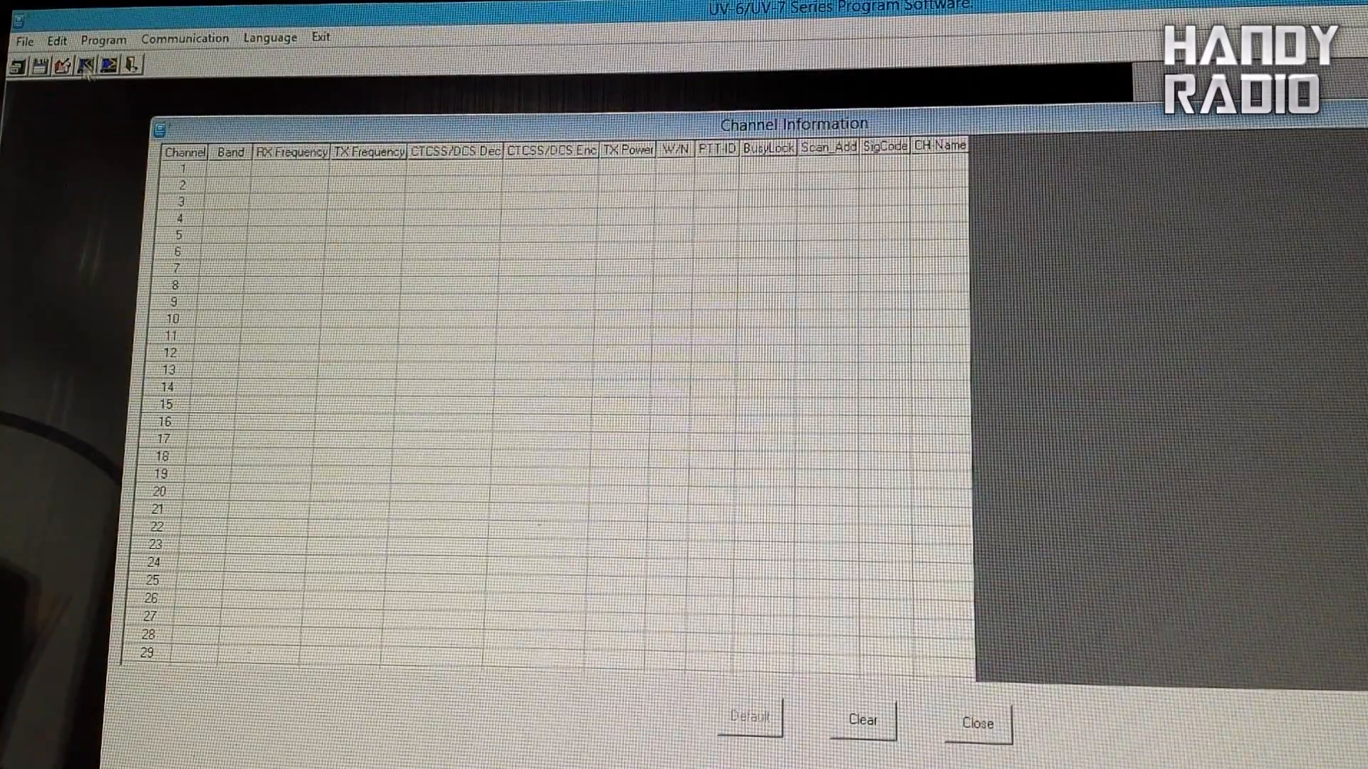
Read all channel data from the first radio and acknowledge the completed transfer
left_click(103, 37)
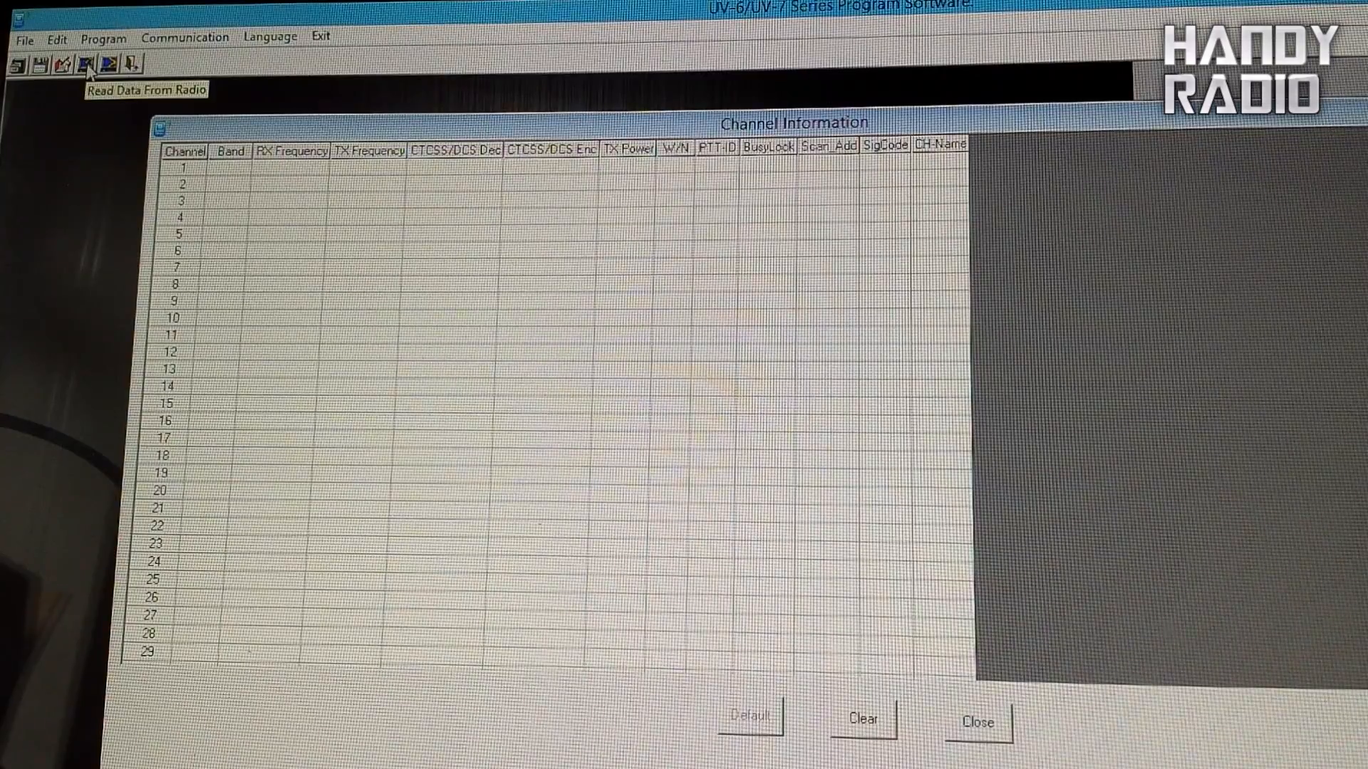
left_click(94, 65)
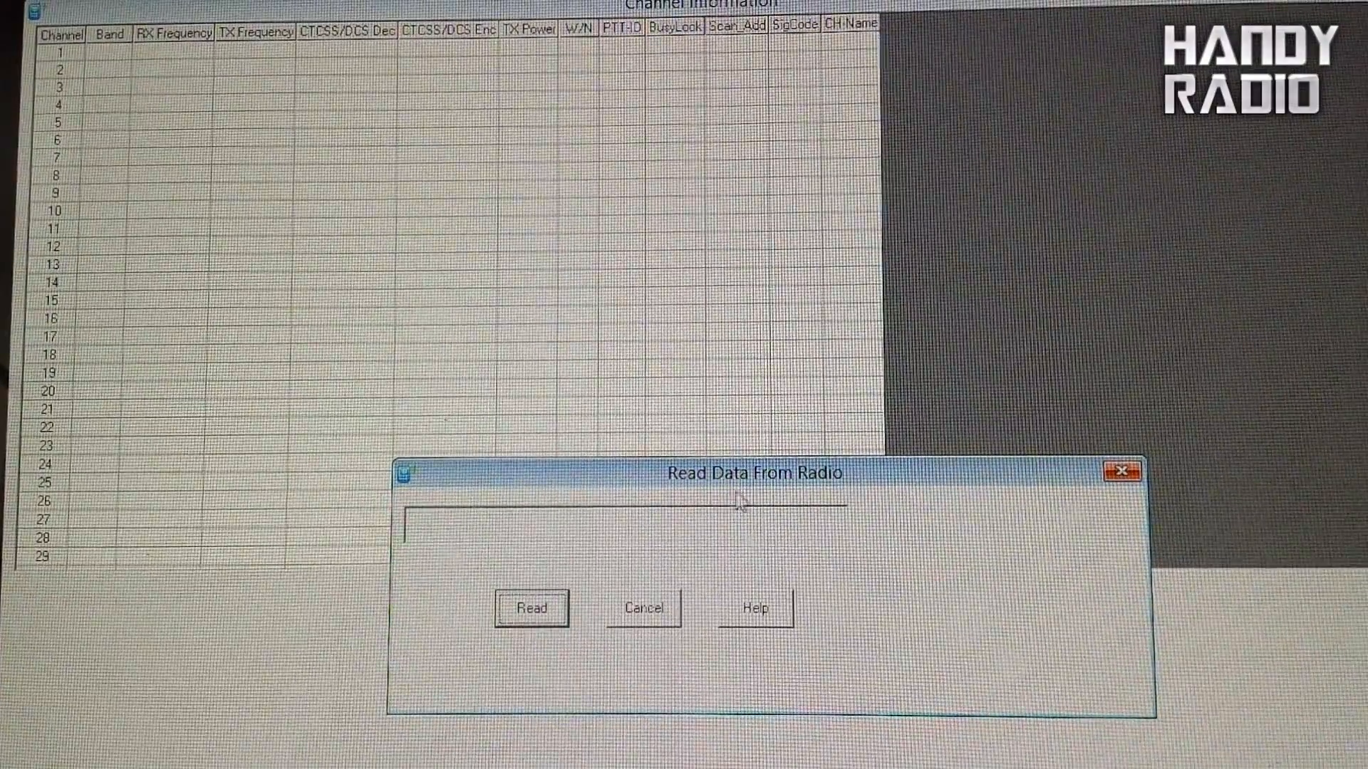
left_click(530, 608)
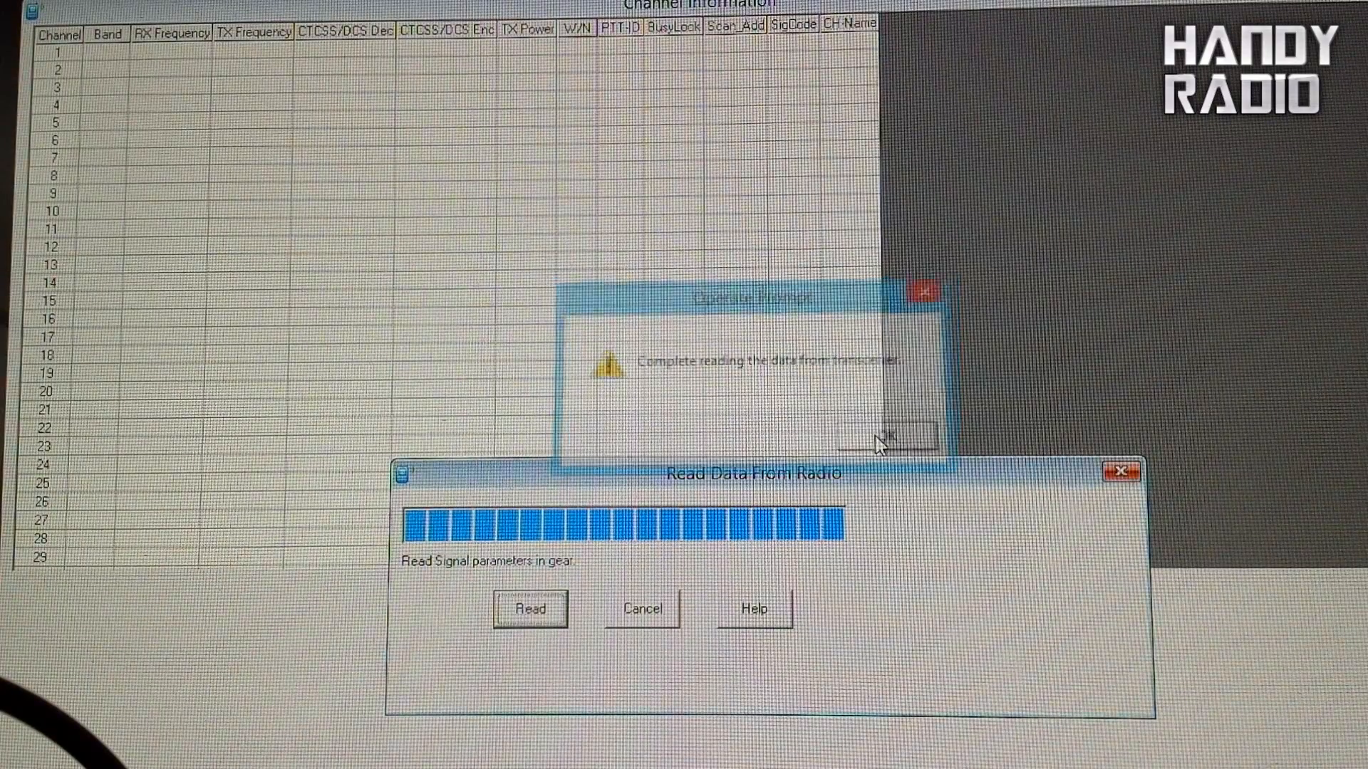
left_click(883, 436)
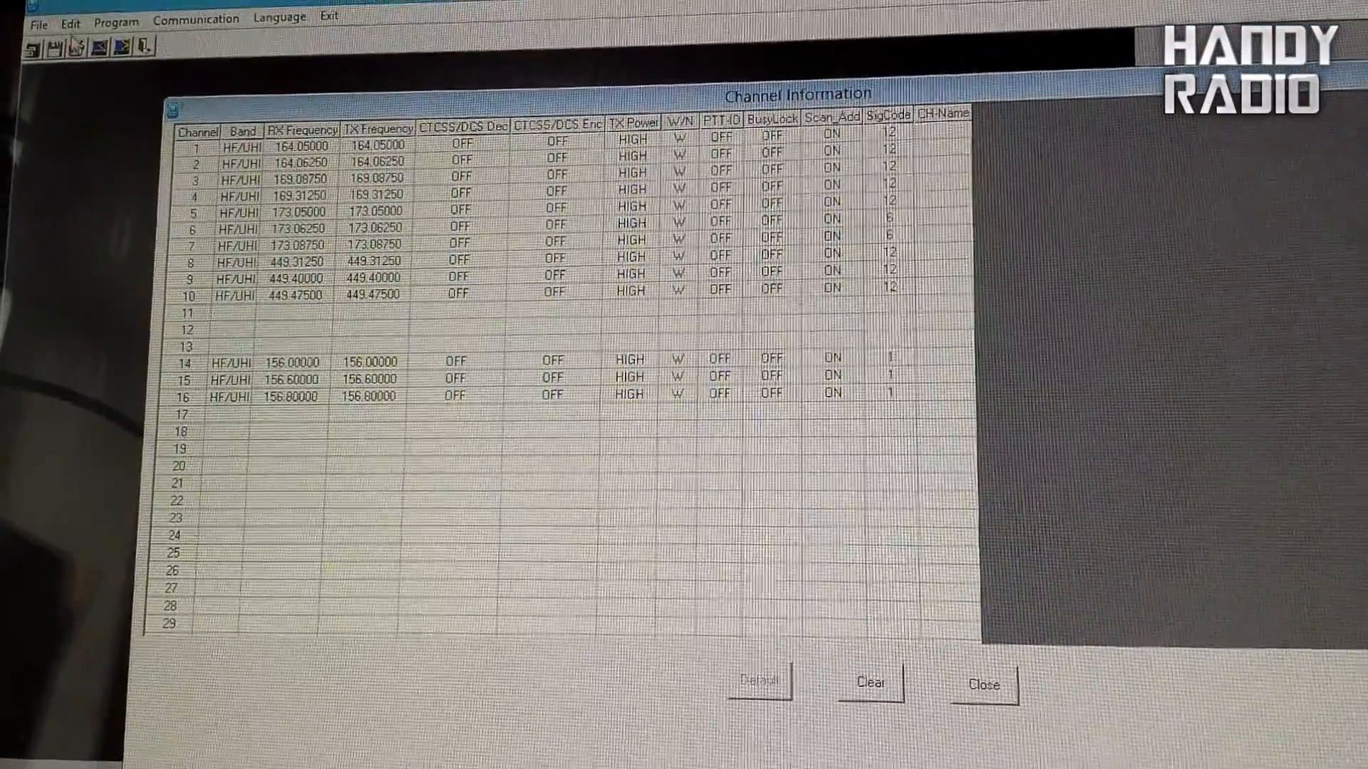
left_click(69, 21)
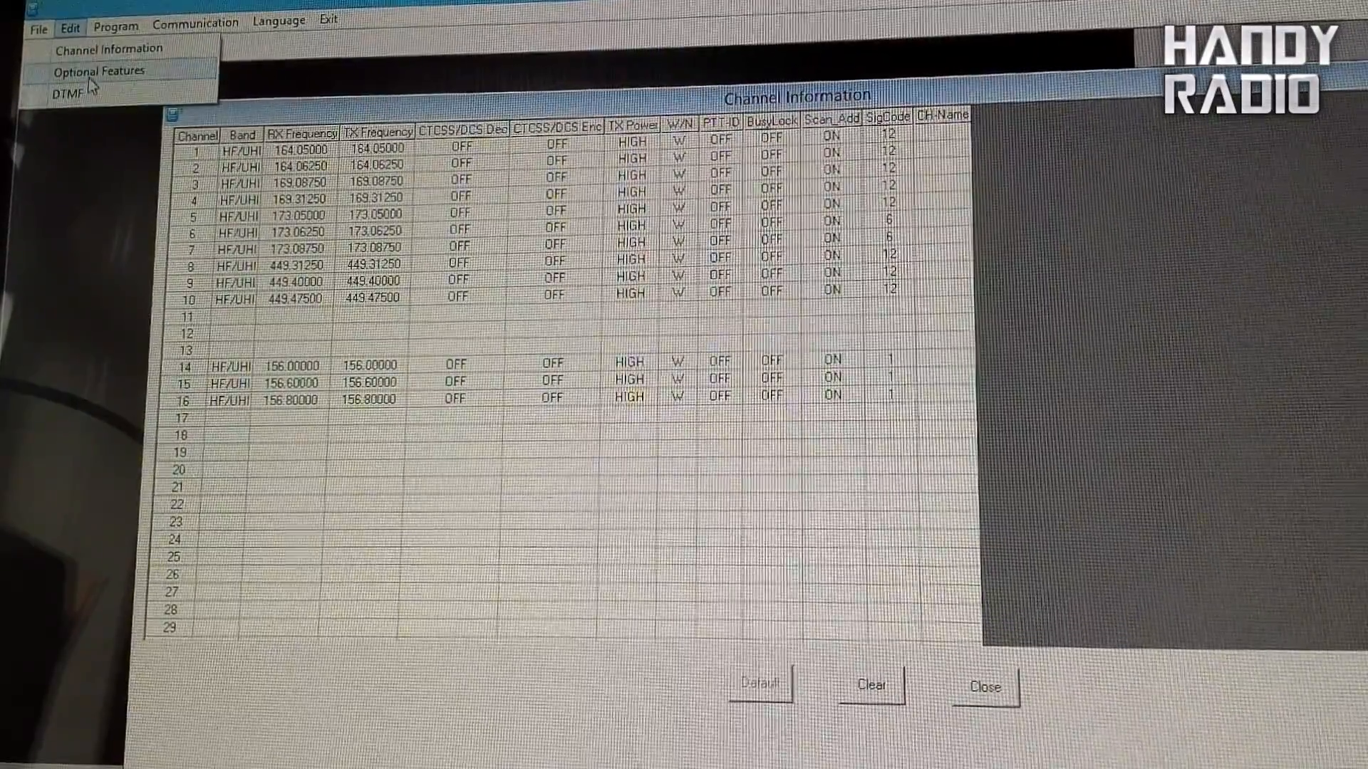
left_click(99, 71)
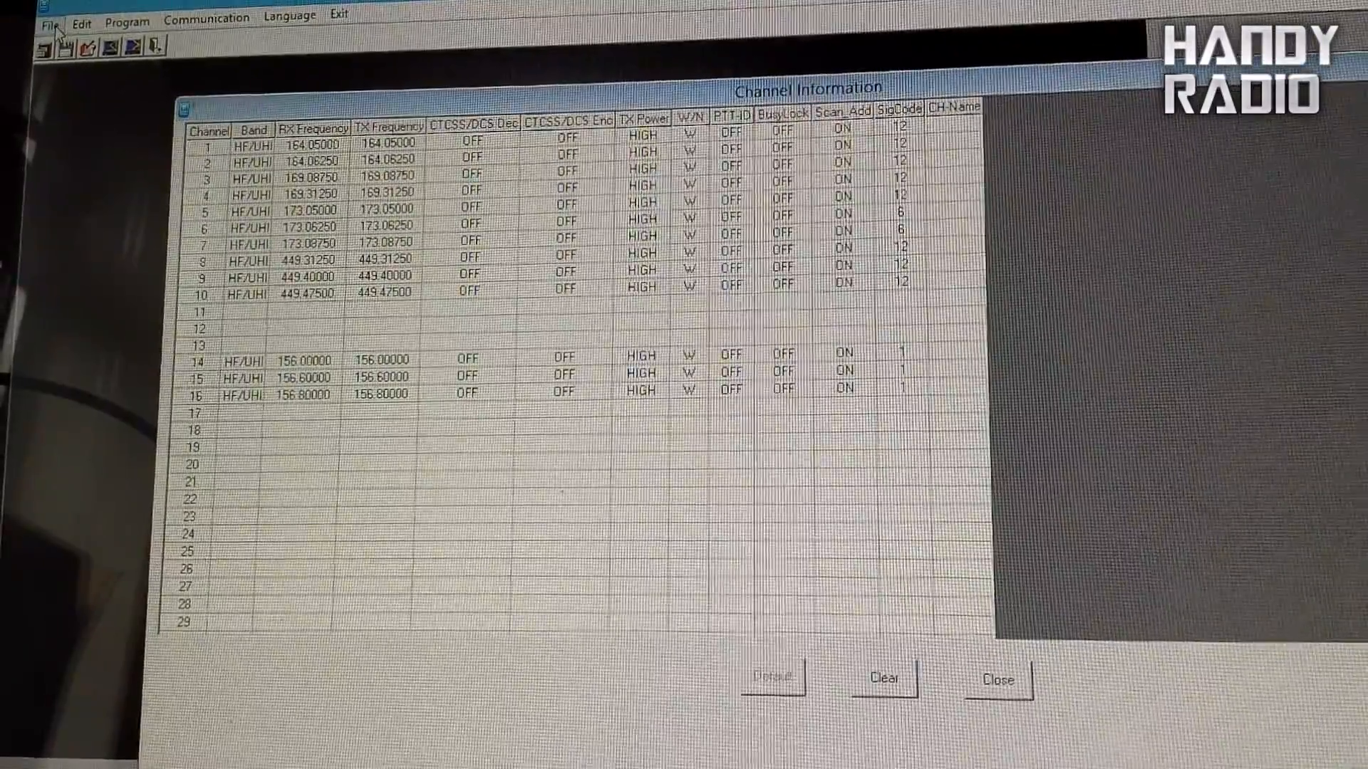
Save the channel data read from the radio to a data file
left_click(49, 16)
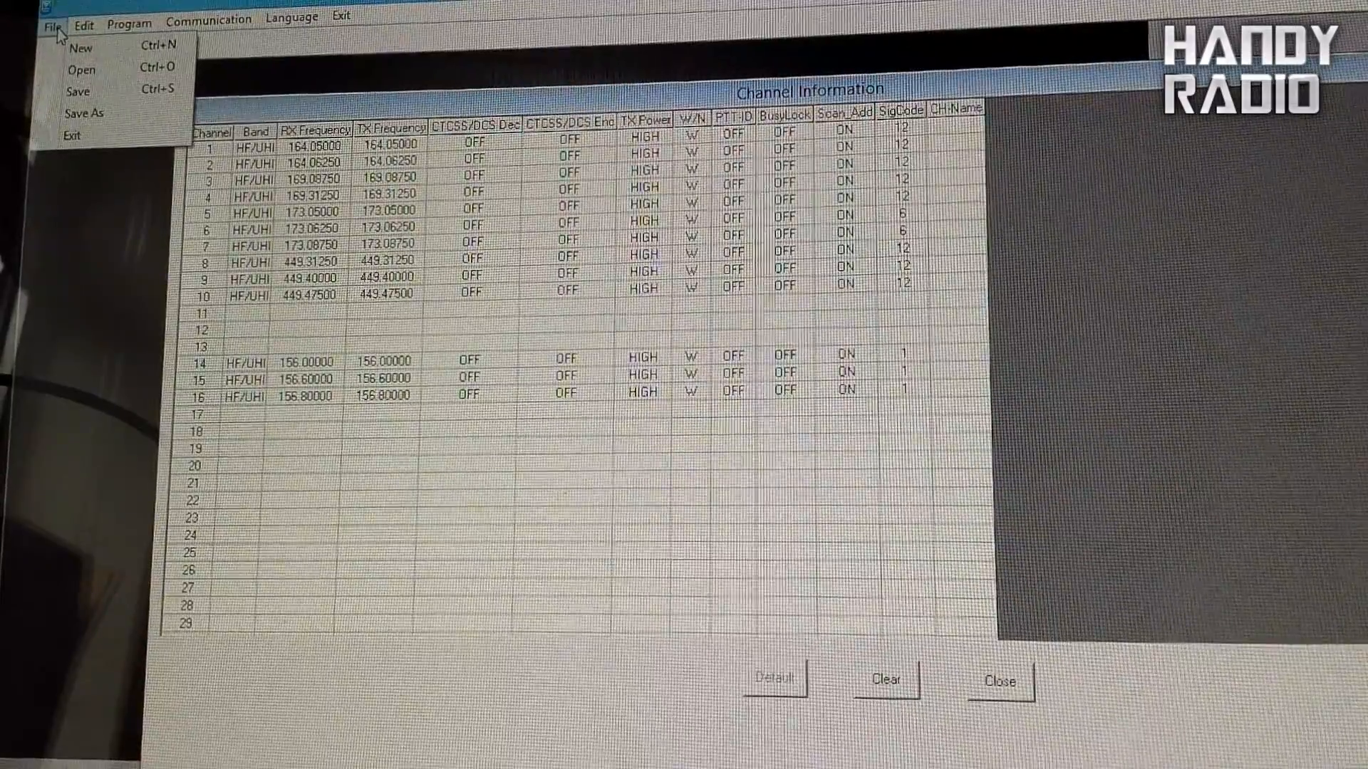
mouse_move(78, 92)
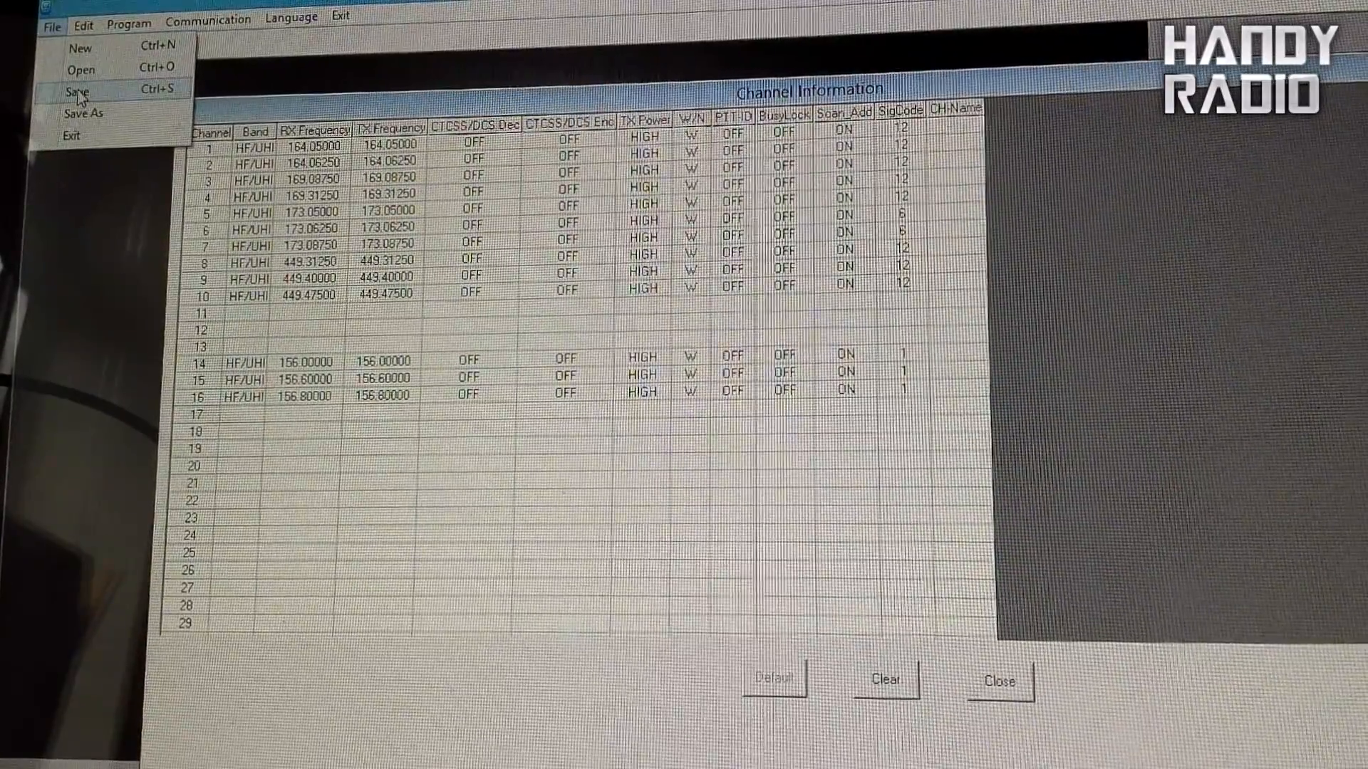
left_click(79, 88)
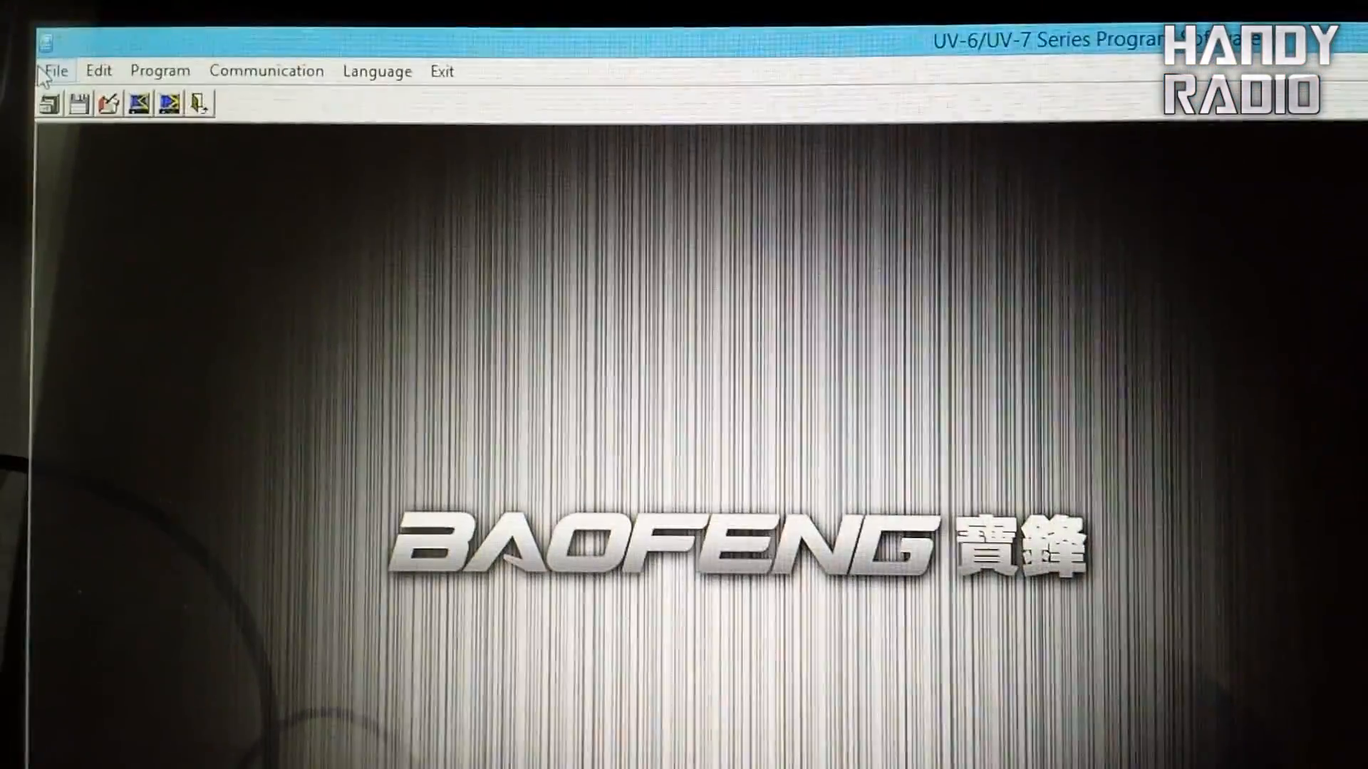
Load FireAidOld.dat from the UV6UV7 folder into the channel table
left_click(55, 72)
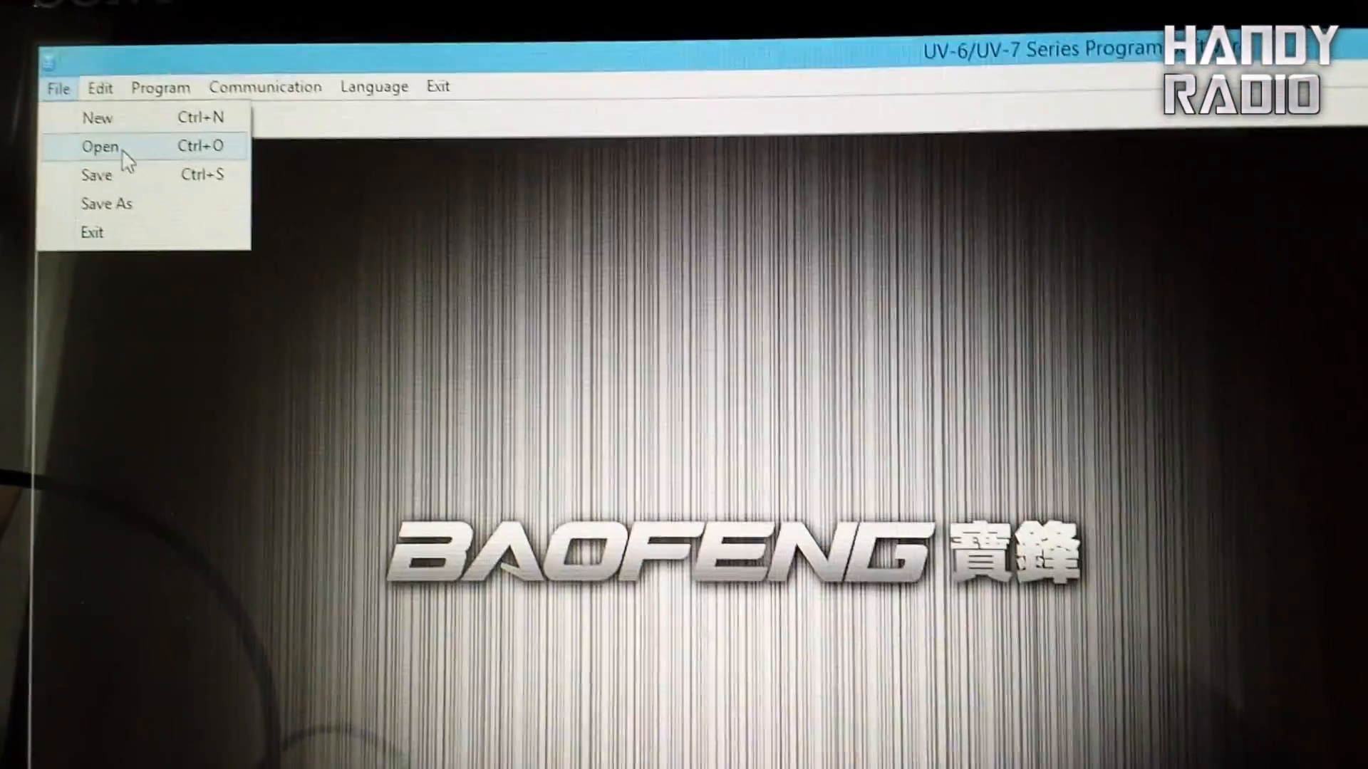
left_click(100, 145)
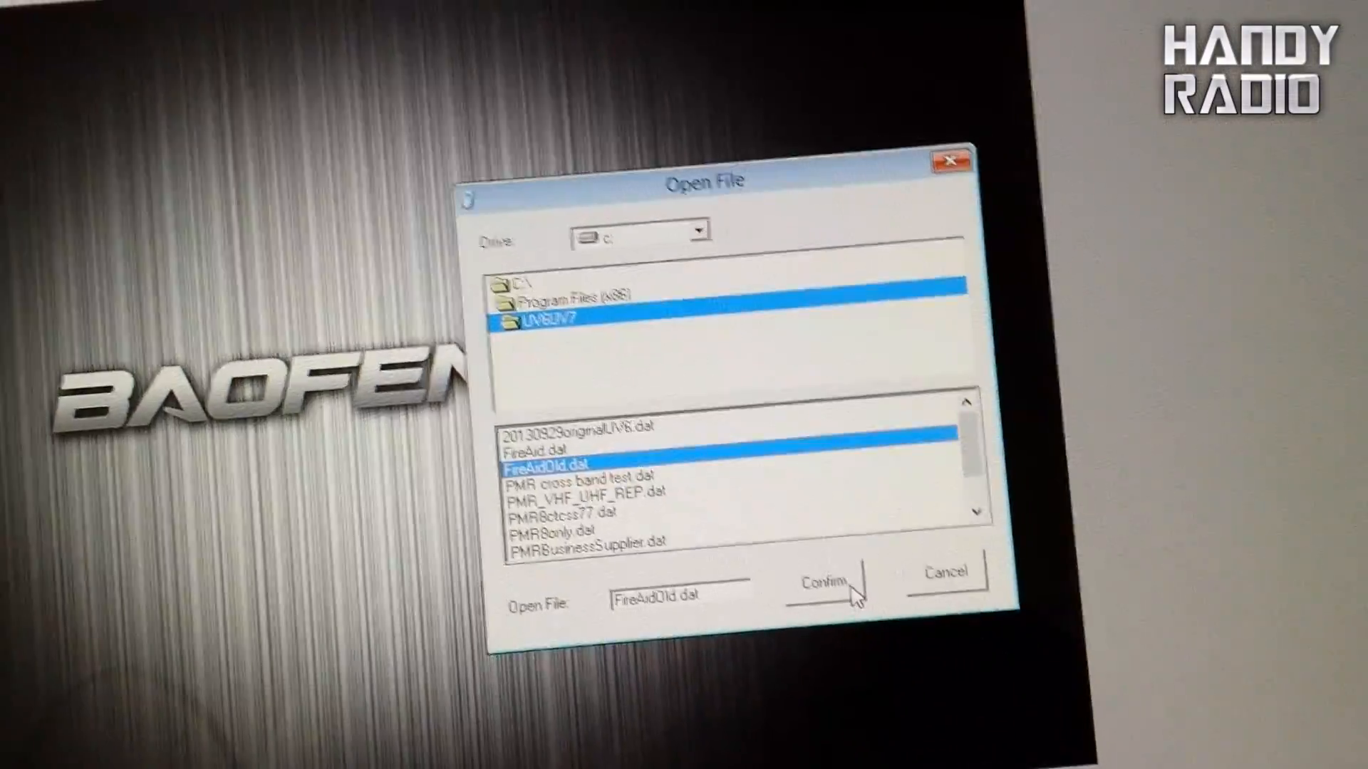
left_click(822, 584)
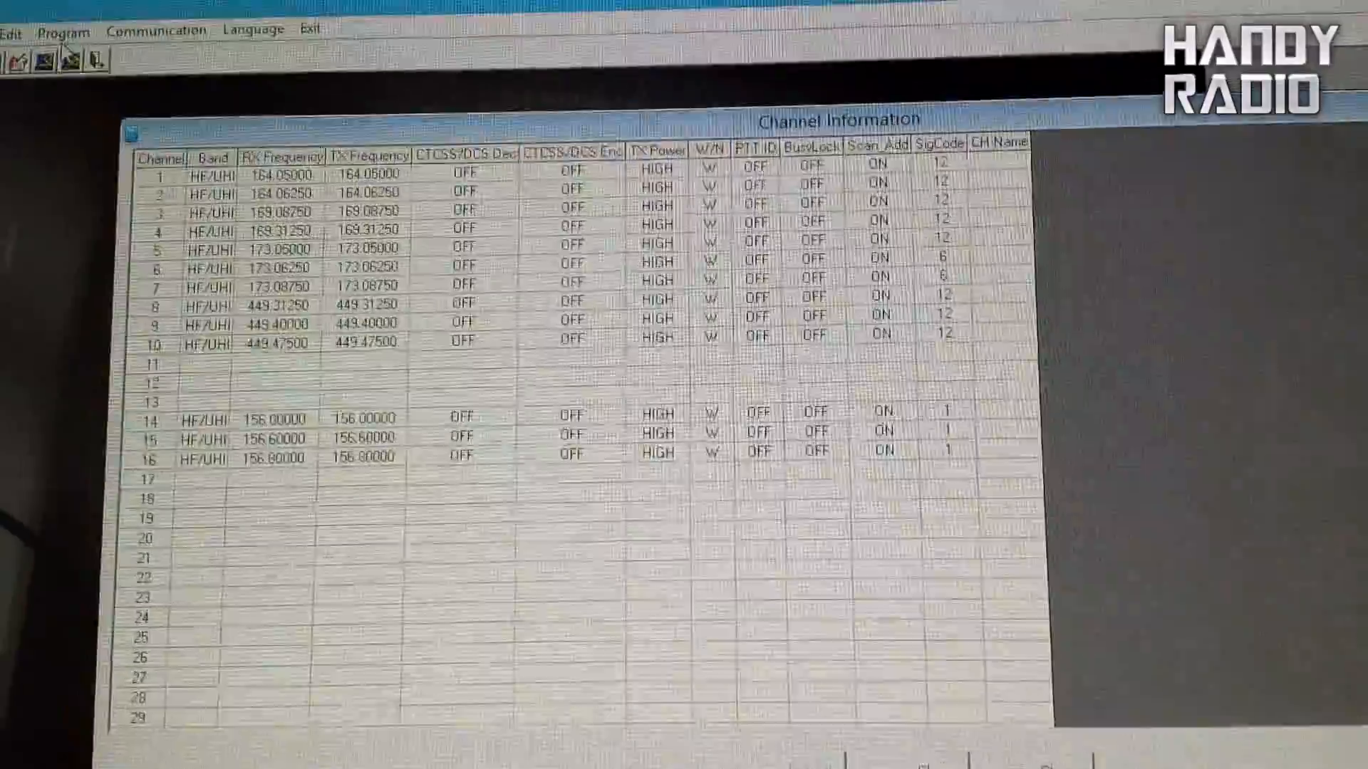
Write the loaded channels to the second radio and acknowledge the completion prompt
left_click(77, 47)
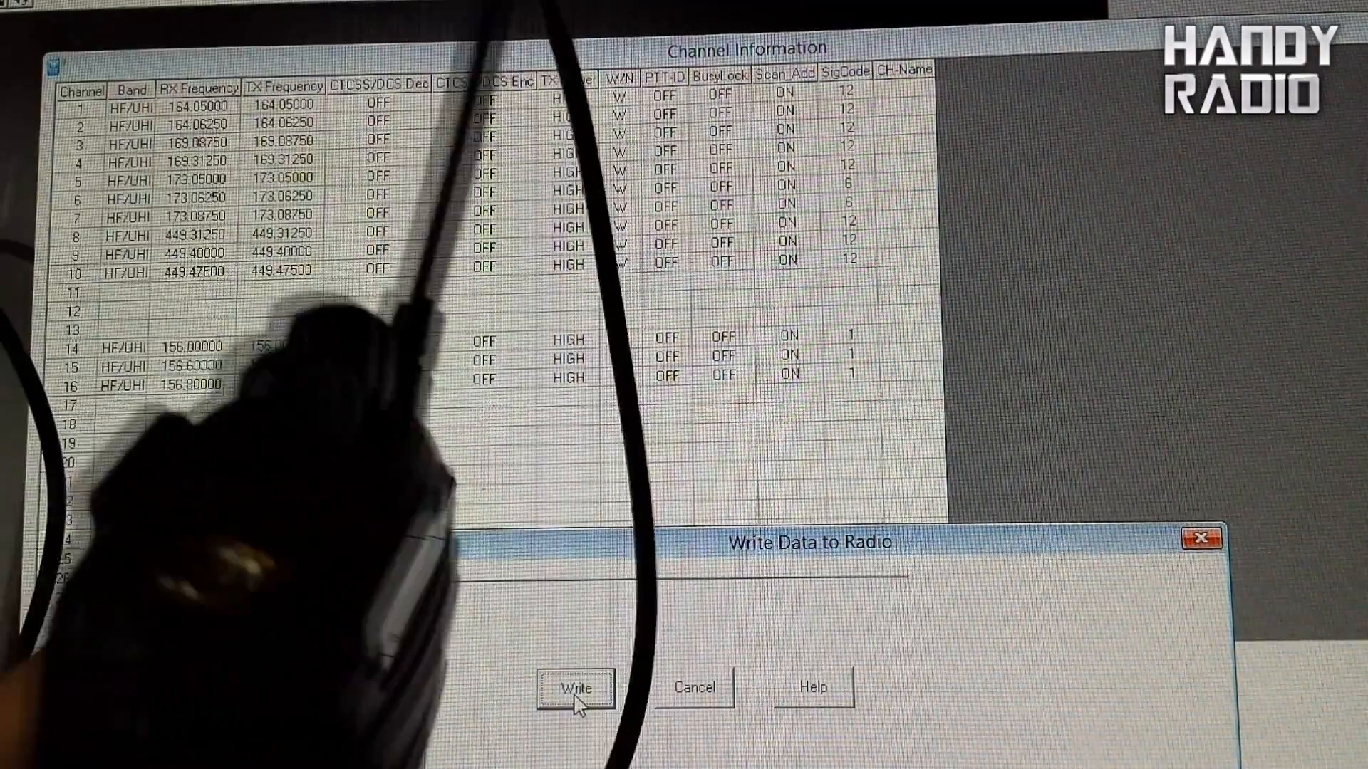
left_click(574, 688)
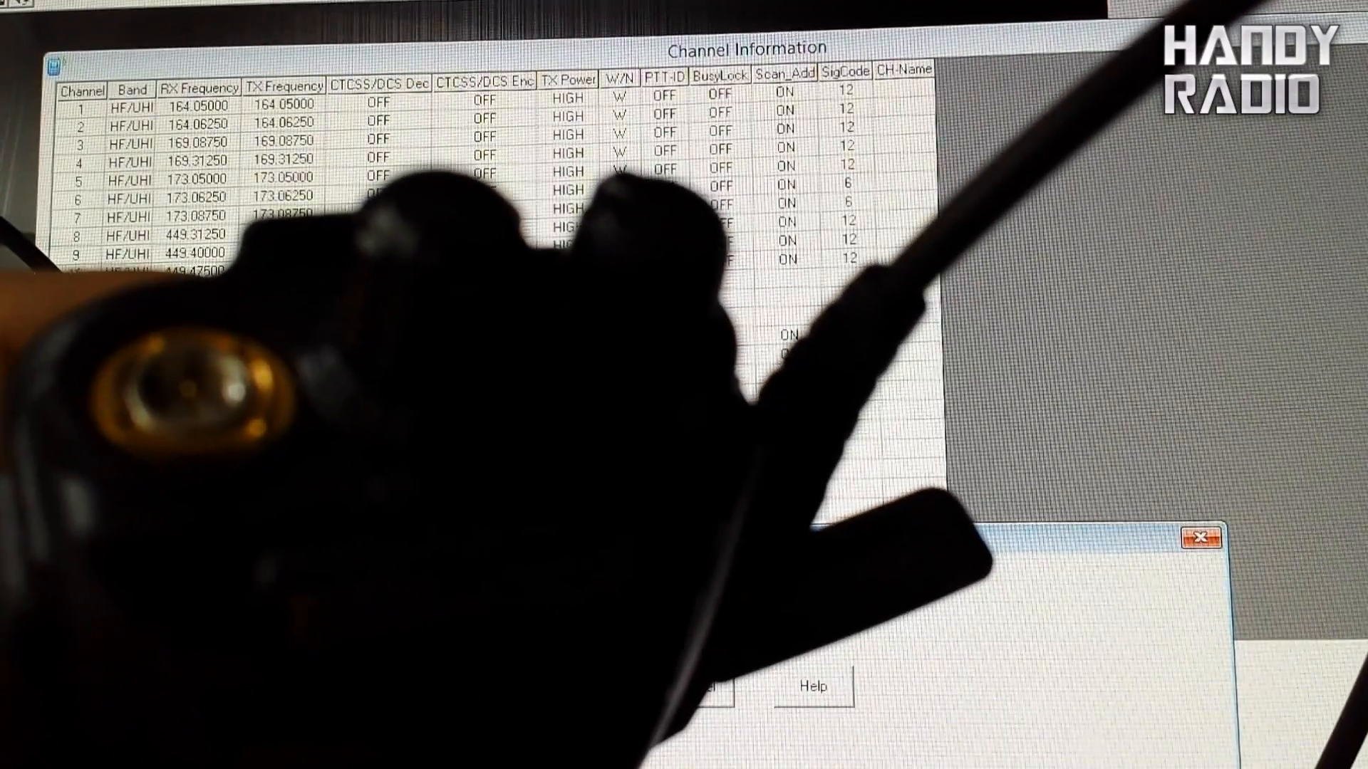
left_click(574, 689)
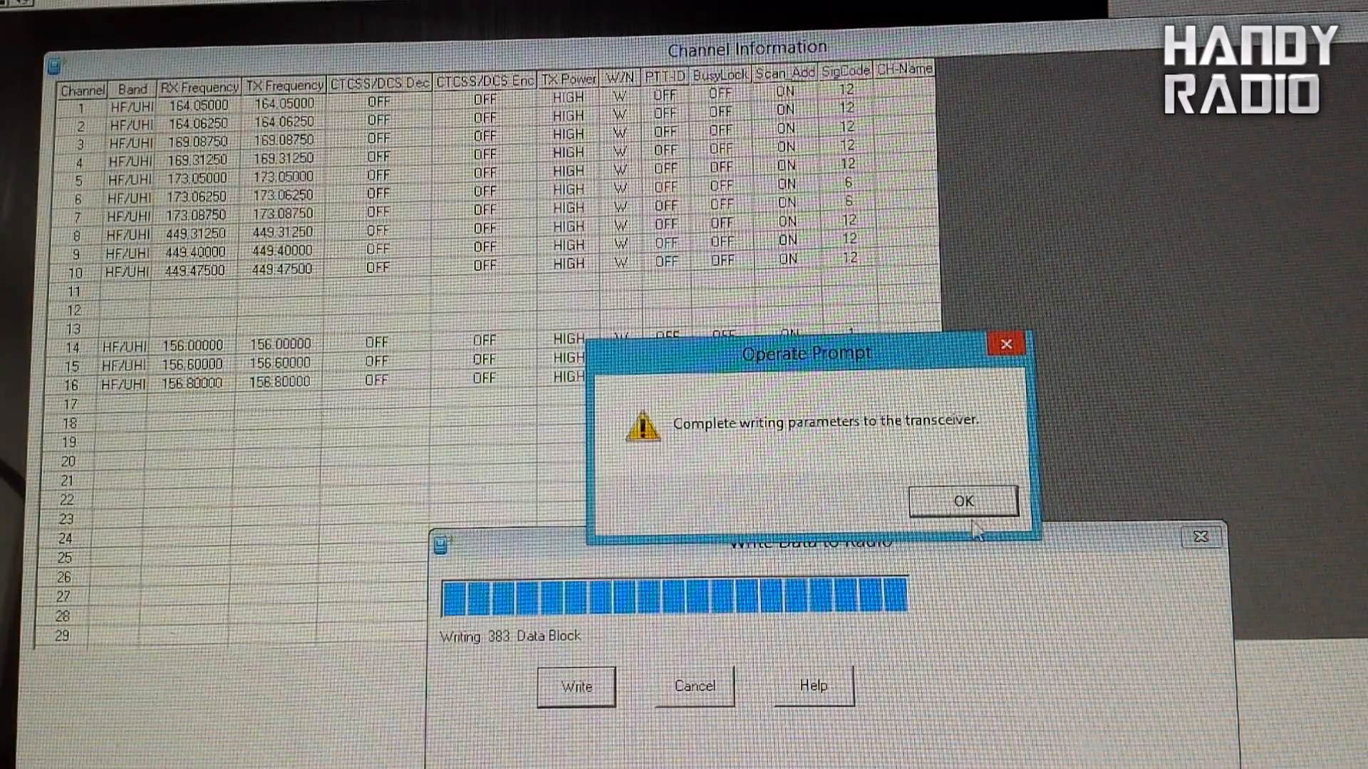
left_click(961, 500)
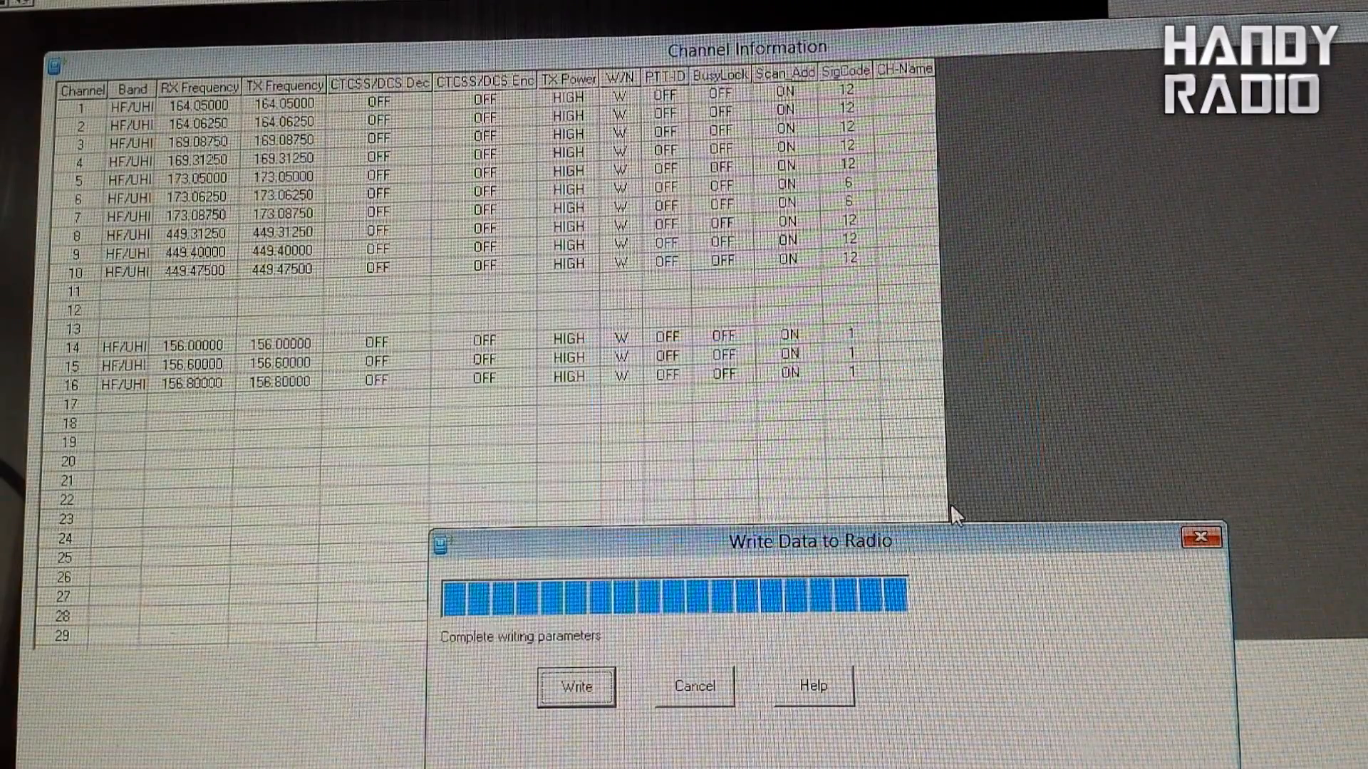